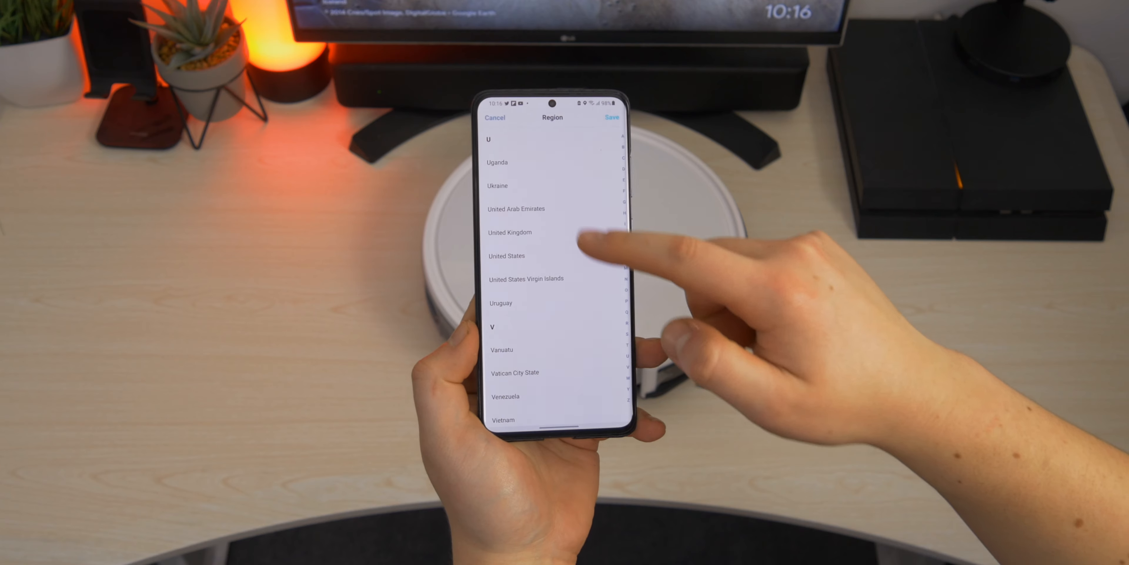
- Save the chosen region and agree to the User Agreement
click(510, 232)
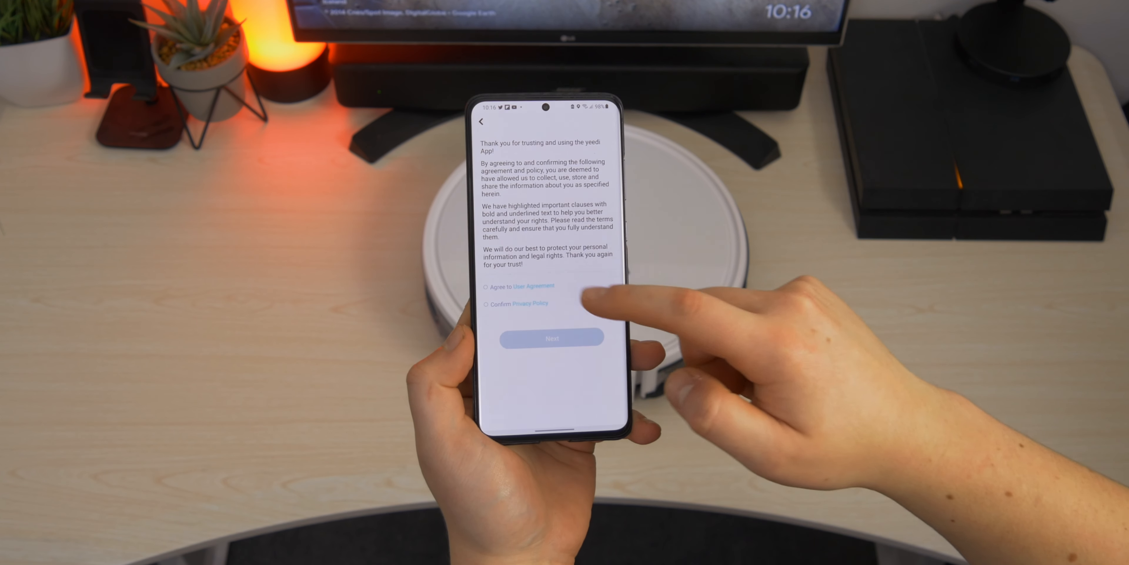
click(533, 286)
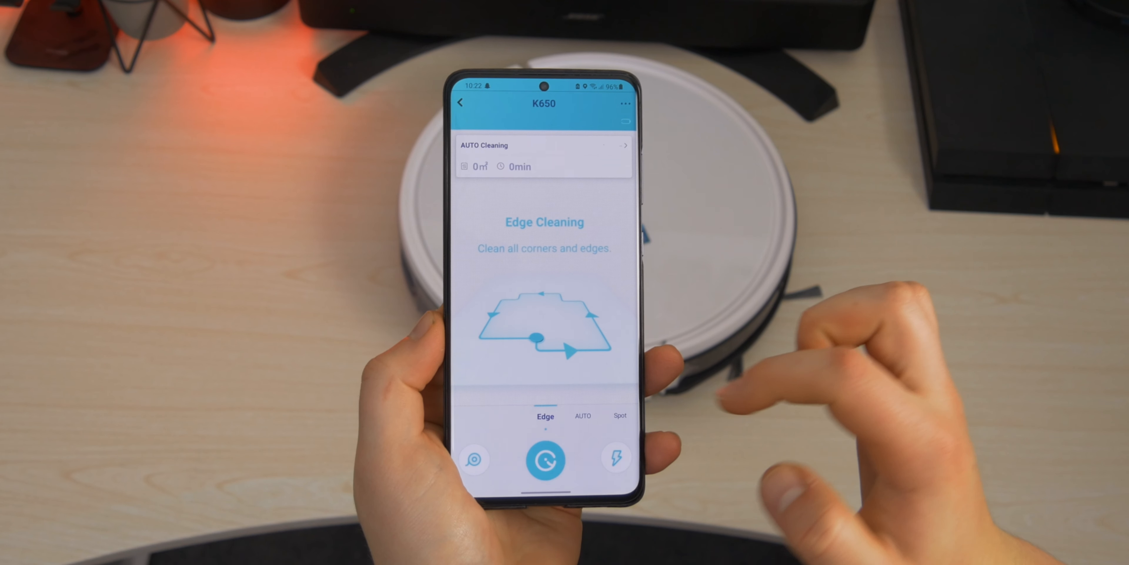
- Switch the K650 through Spot to AUTO Random Mode, then enter More settings
click(620, 414)
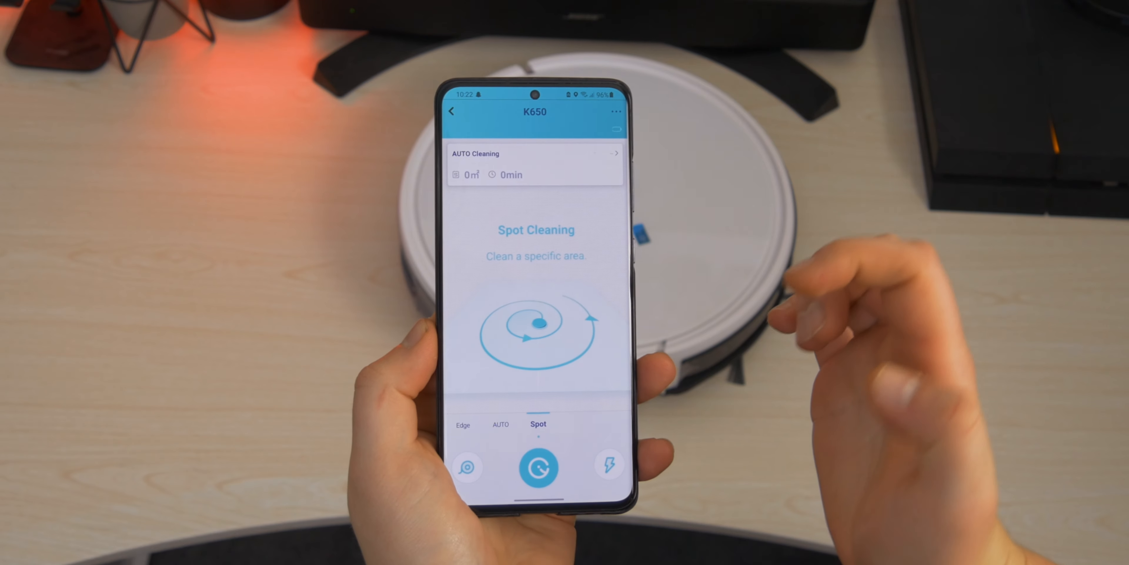
click(500, 423)
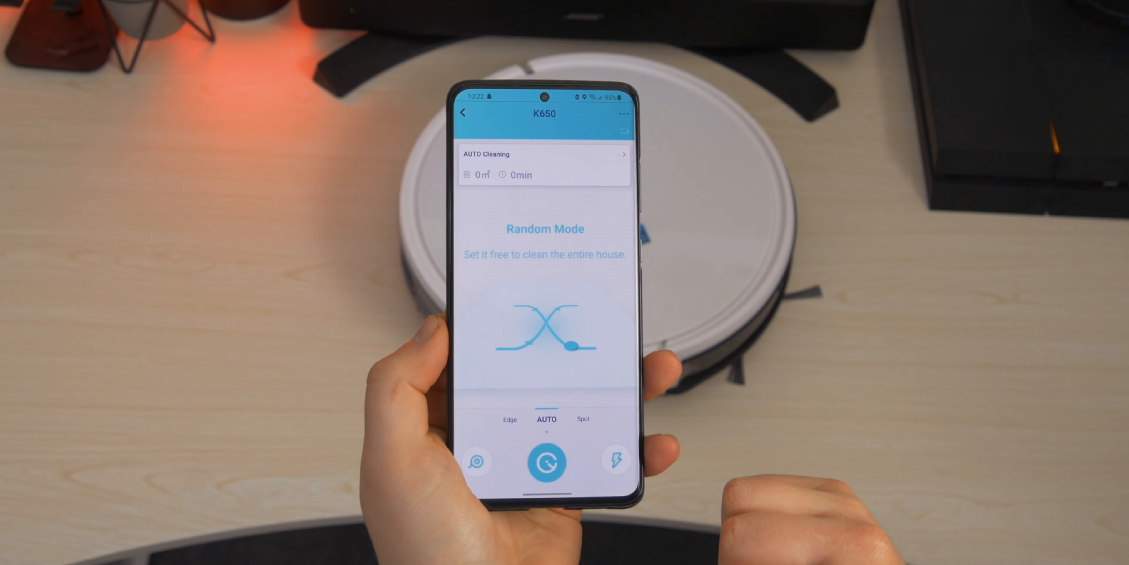
click(621, 113)
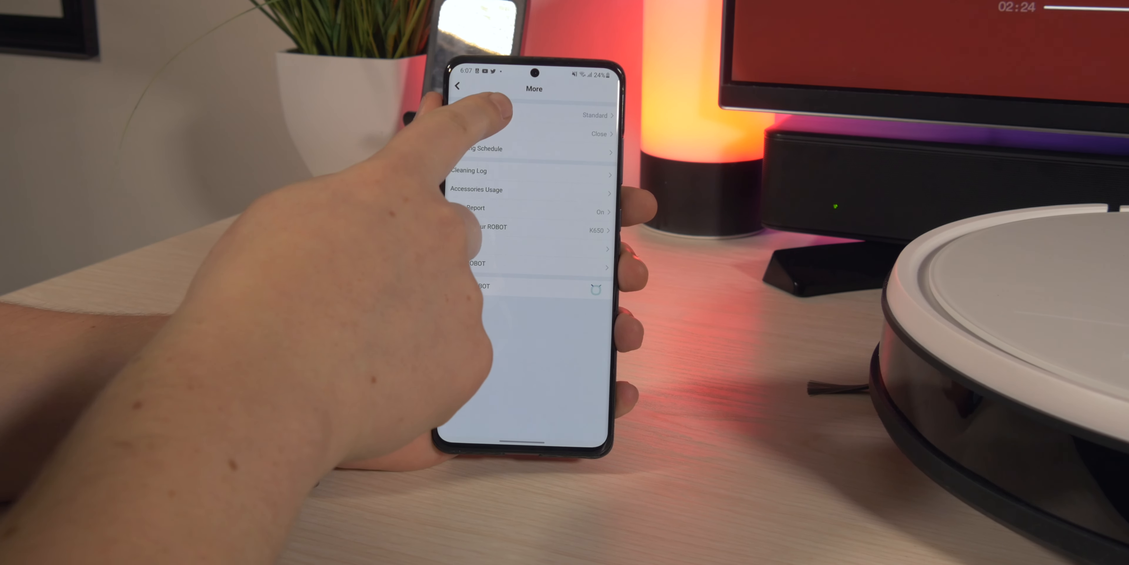
- View the setting currently at Standard before returning to the K650 control screen
click(561, 115)
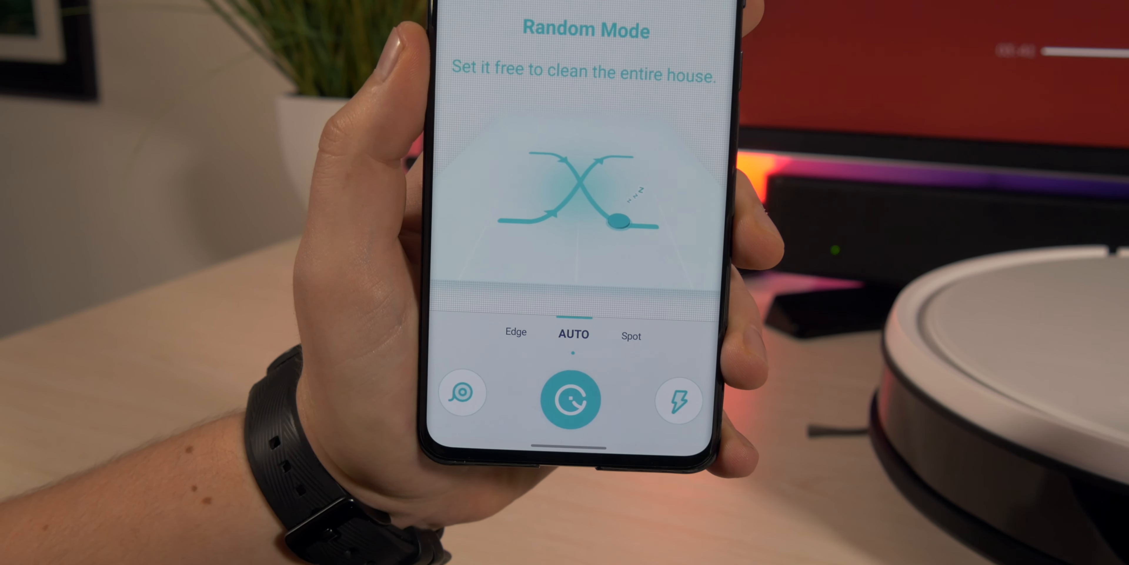
- Select Edge Cleaning so the K650 cleans all corners and edges
click(516, 332)
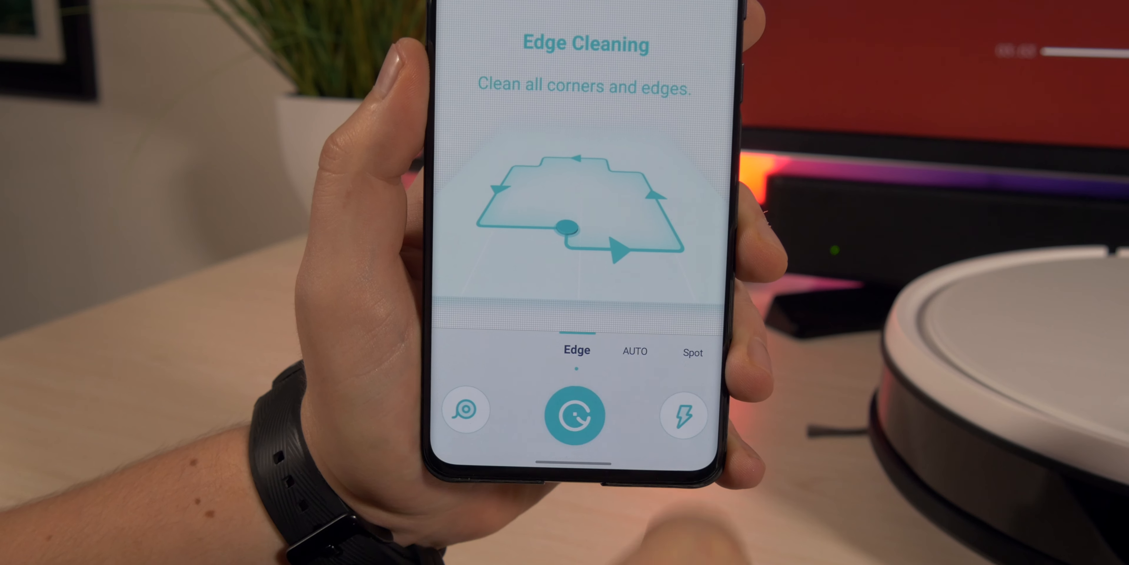
click(692, 352)
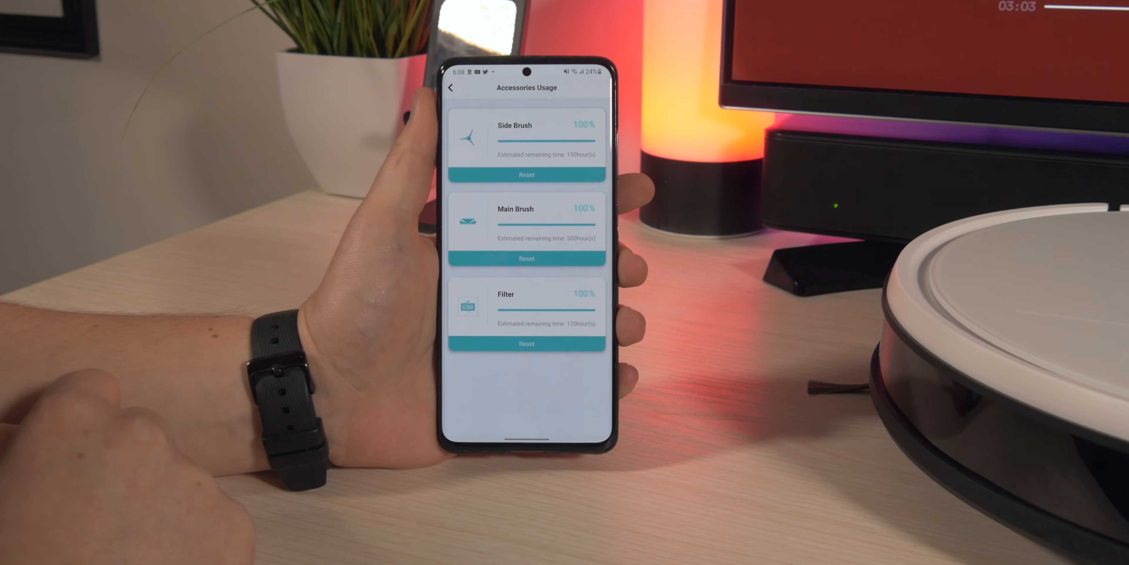
- Leave Accessories Usage and return to the K650 More settings list
click(452, 87)
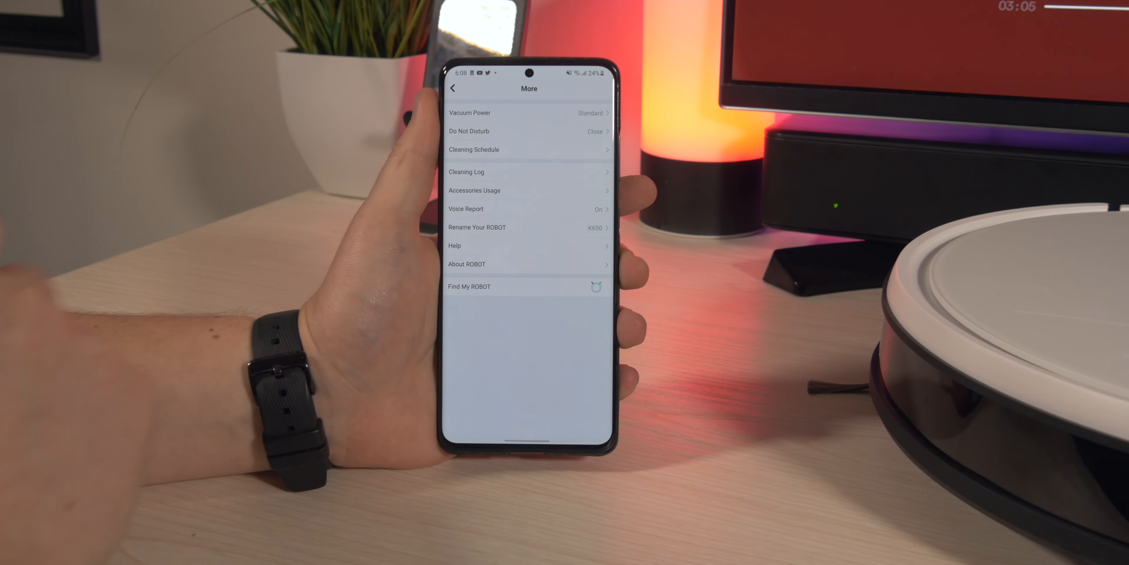
- Enter Voice Report, showing Volume and Language set to English
click(452, 87)
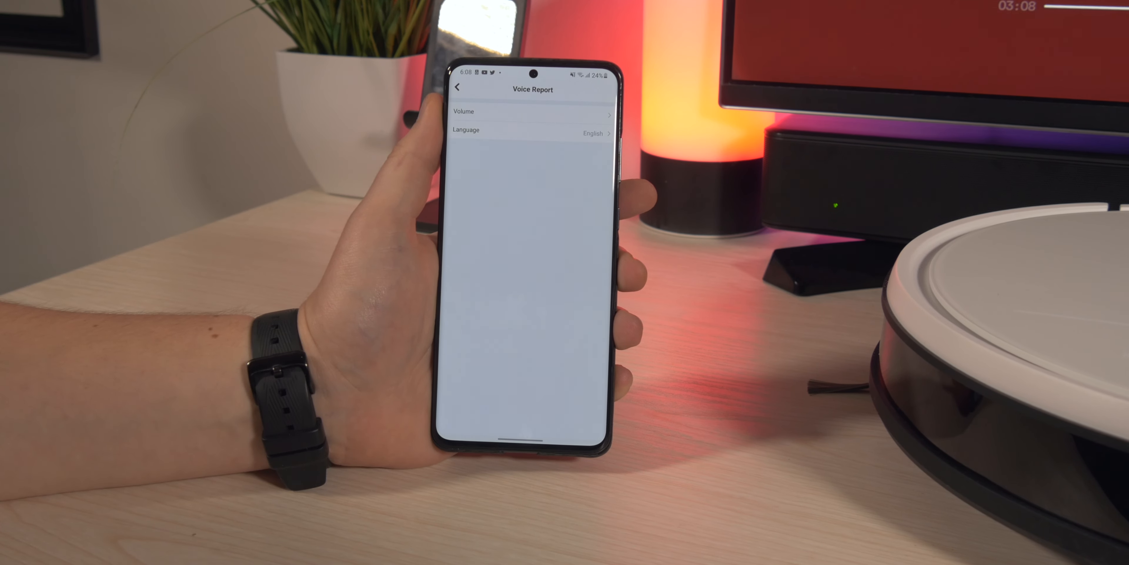
- Check the voice report volume, then exit Voice Report back to the control screen
click(530, 111)
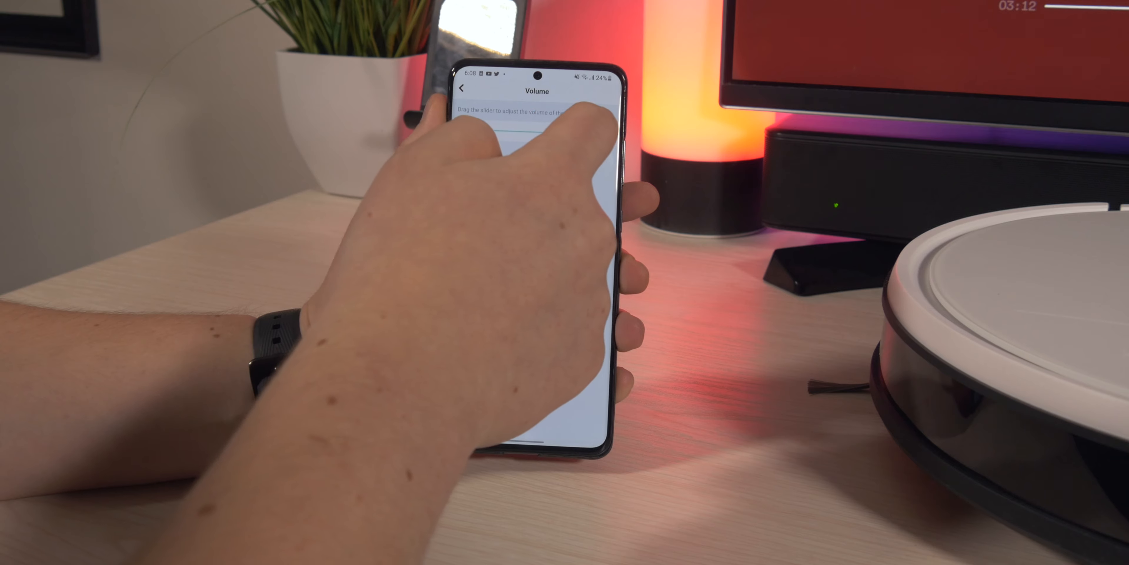
click(464, 87)
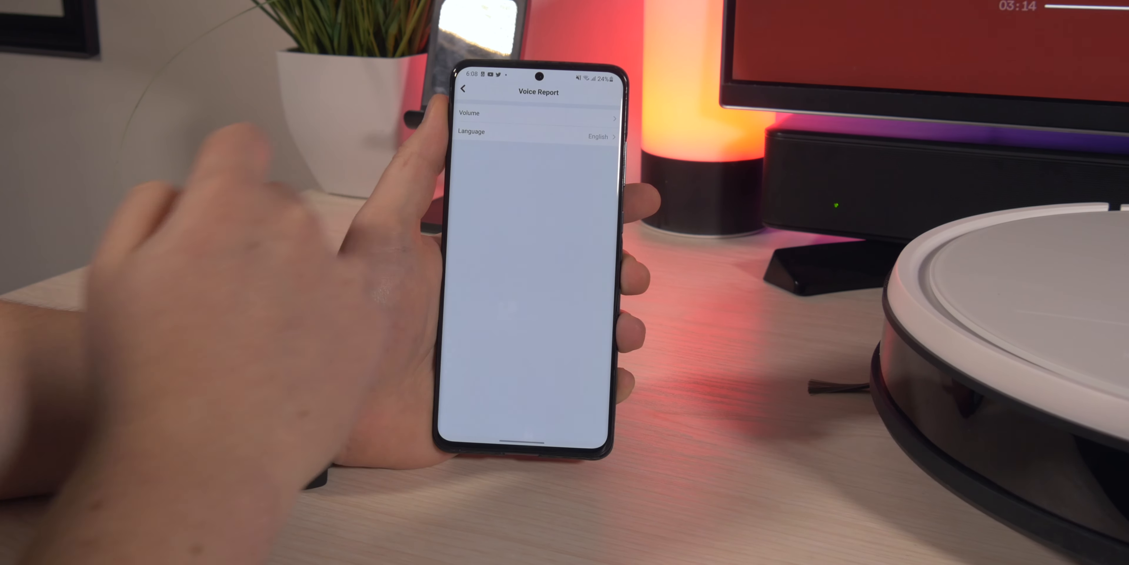
click(464, 87)
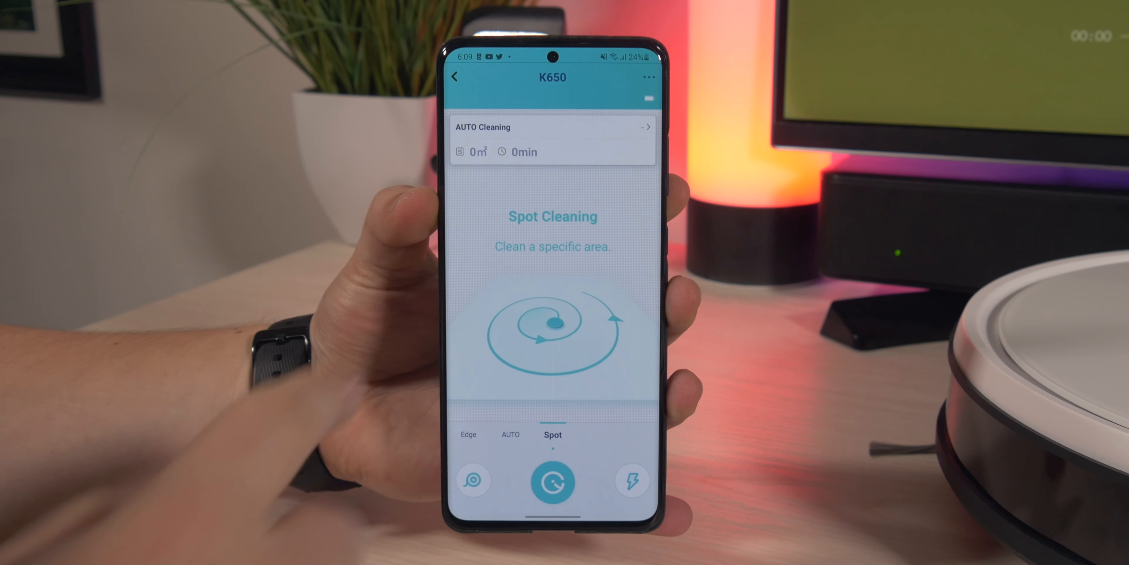